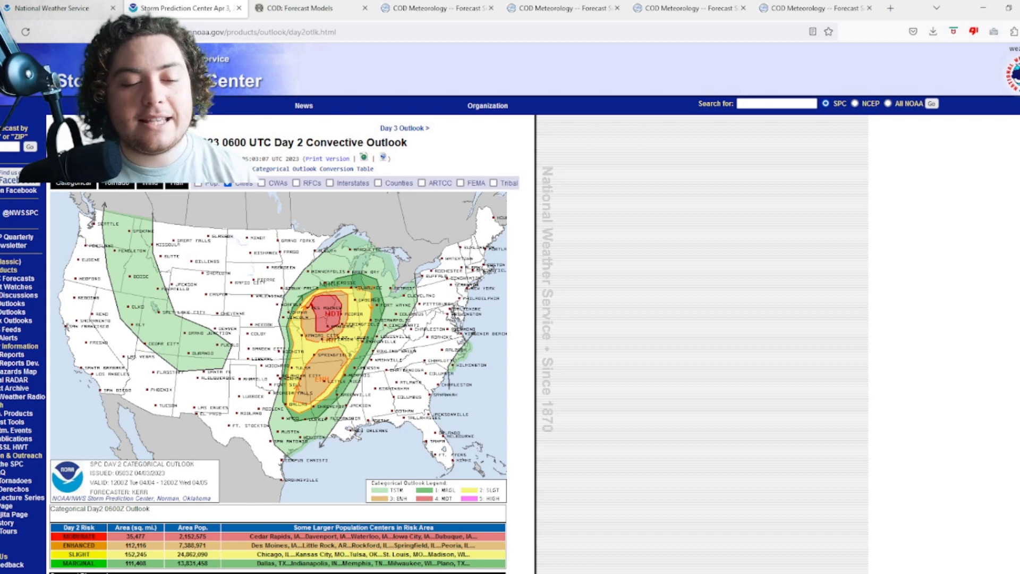
pyautogui.moveTo(459, 402)
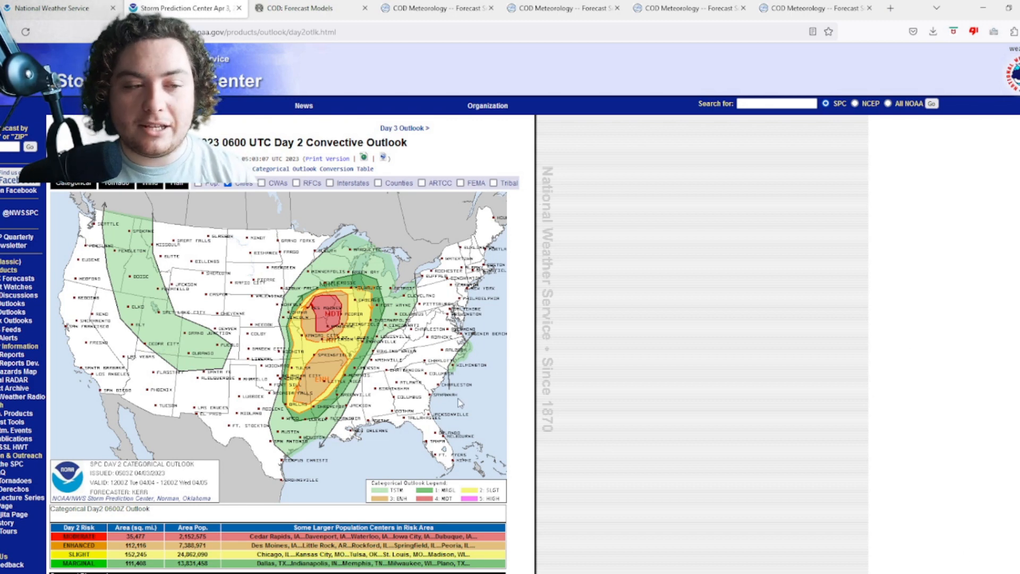
pyautogui.moveTo(315, 310)
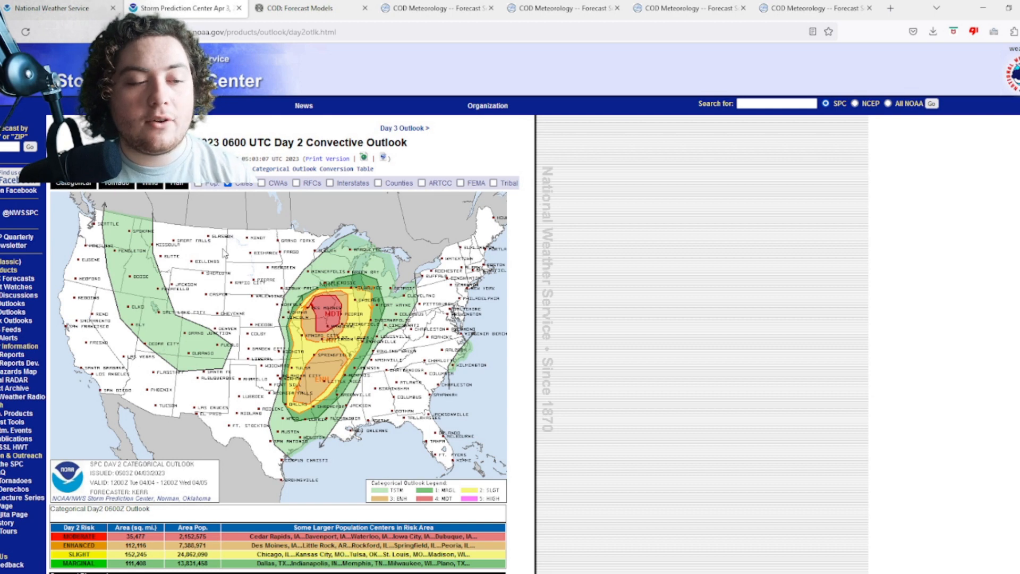
pyautogui.moveTo(223, 253)
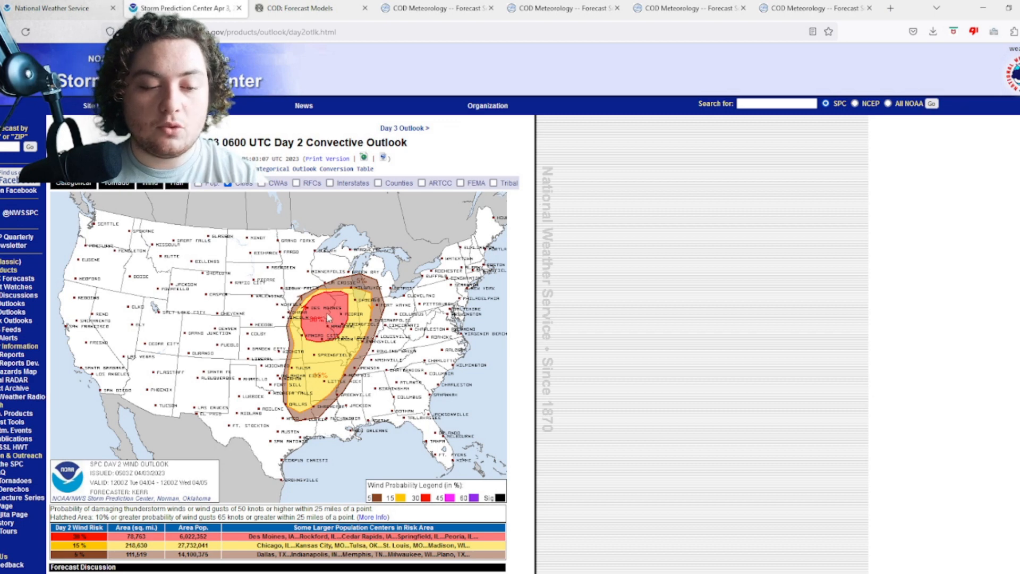
pyautogui.moveTo(277, 318)
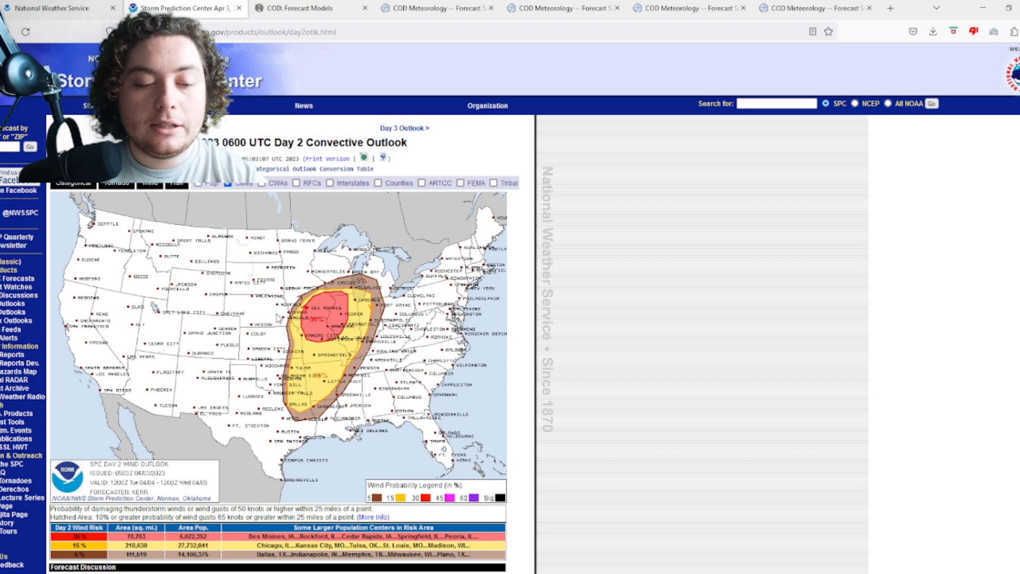
# Step: Read the Day 2 categorical outlook discussion, then switch to the College of DuPage HRRR composite reflectivity forecast
pyautogui.click(150, 183)
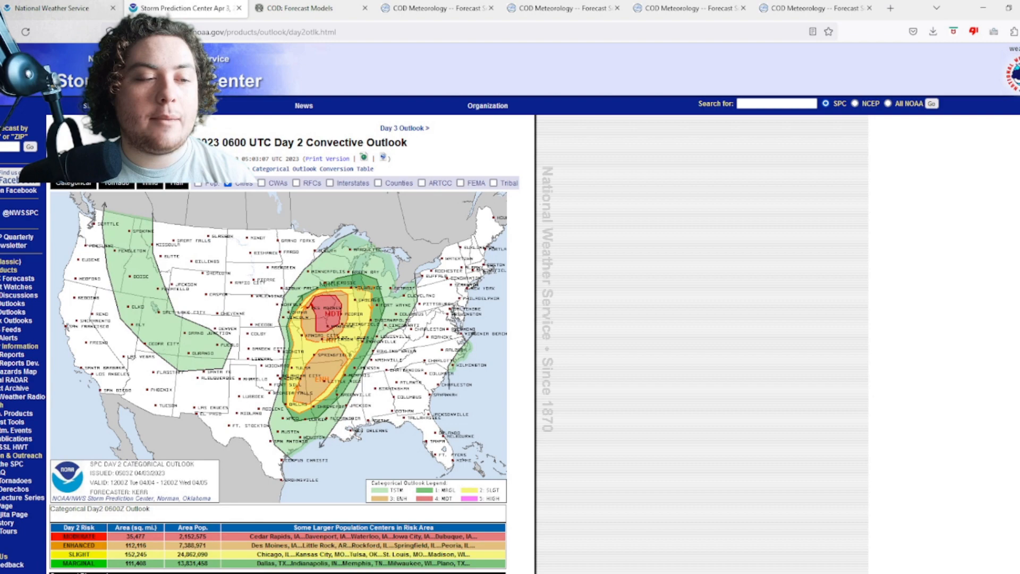
pyautogui.scroll(-3)
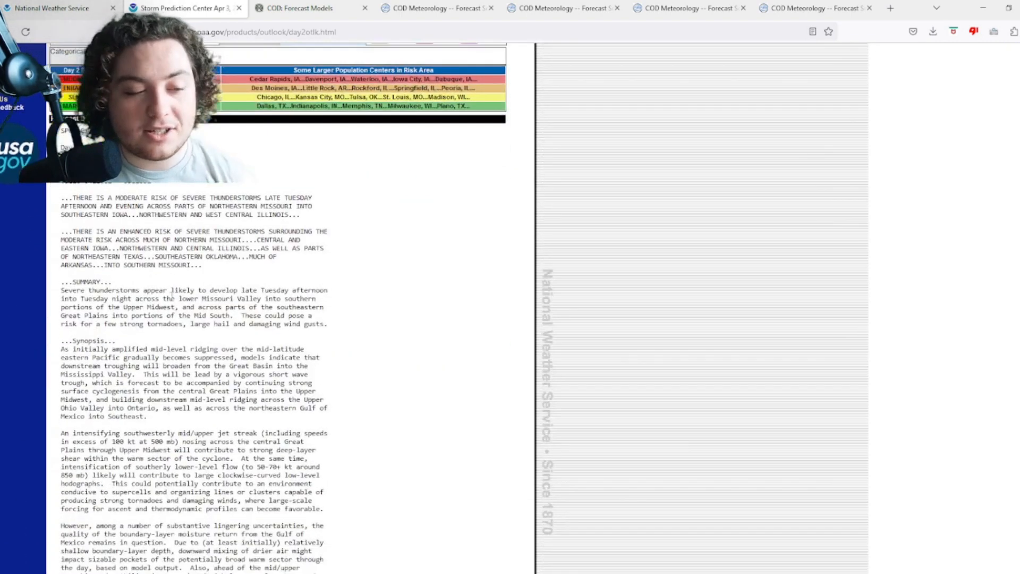
pyautogui.moveTo(60, 289); pyautogui.dragTo(76, 298)
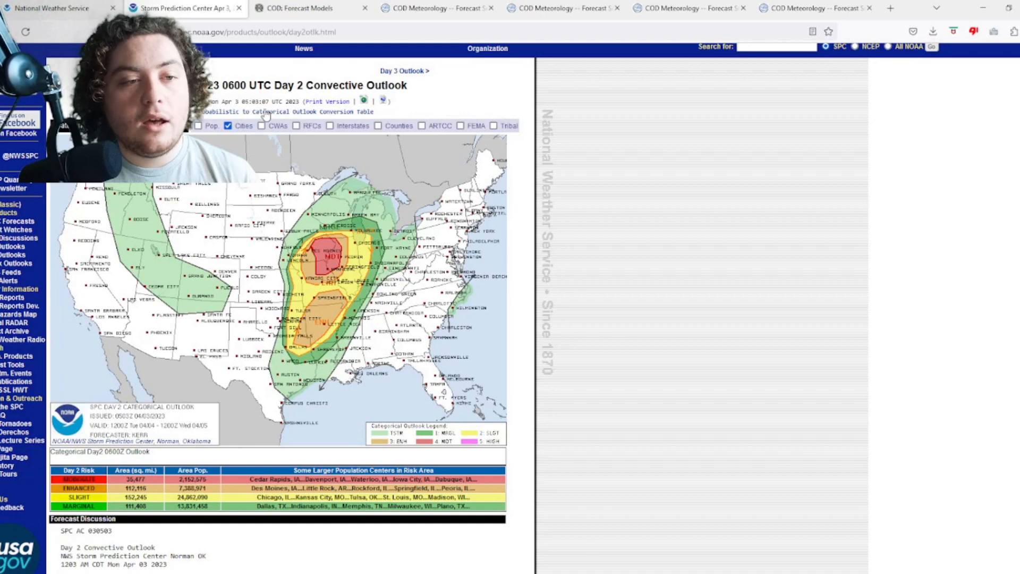
pyautogui.click(297, 8)
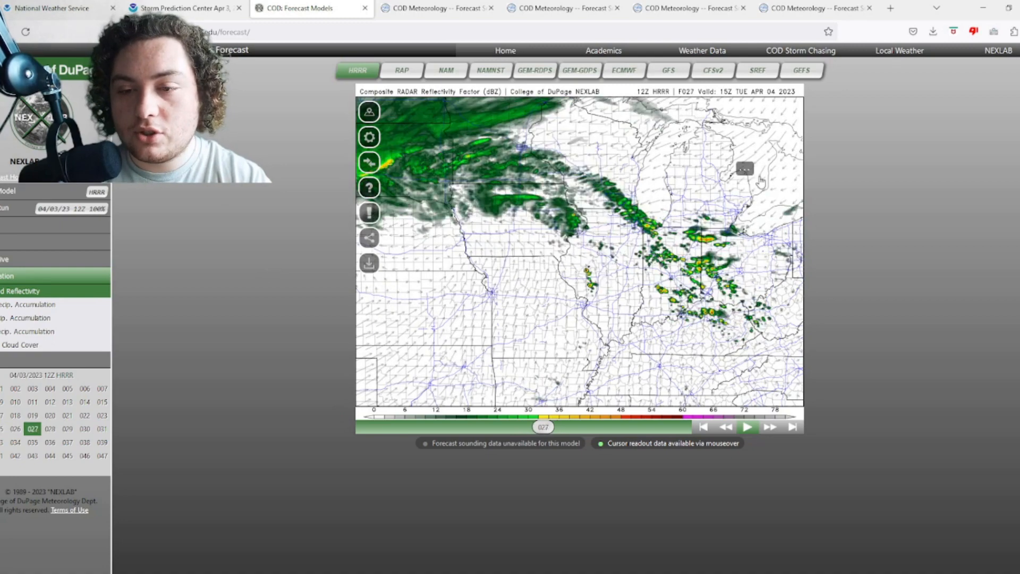
# Step: Step the HRRR composite reflectivity forecast through hours 028, 035, 036 and 039
pyautogui.click(770, 427)
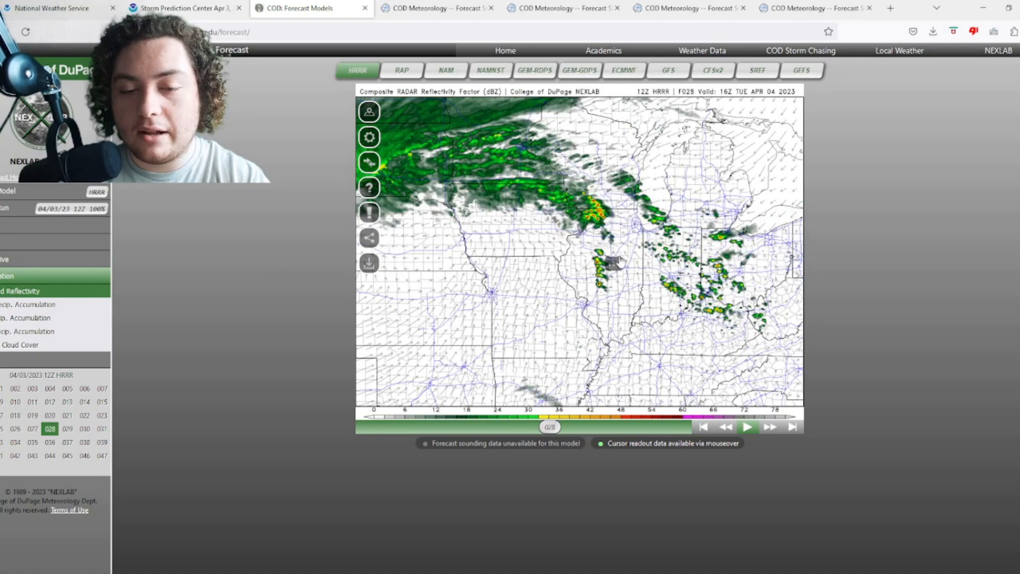
pyautogui.moveTo(578, 237)
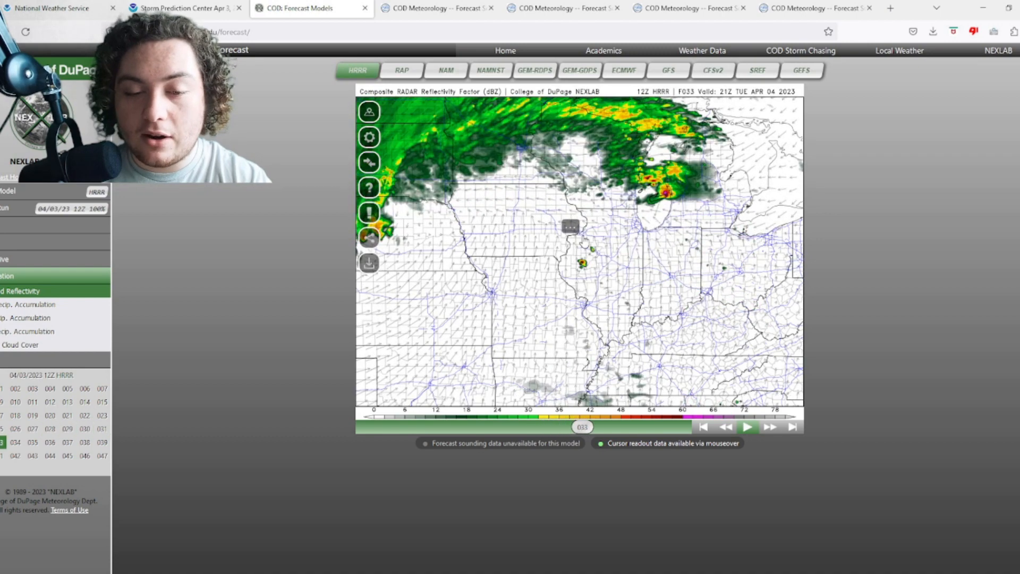
pyautogui.moveTo(590, 244)
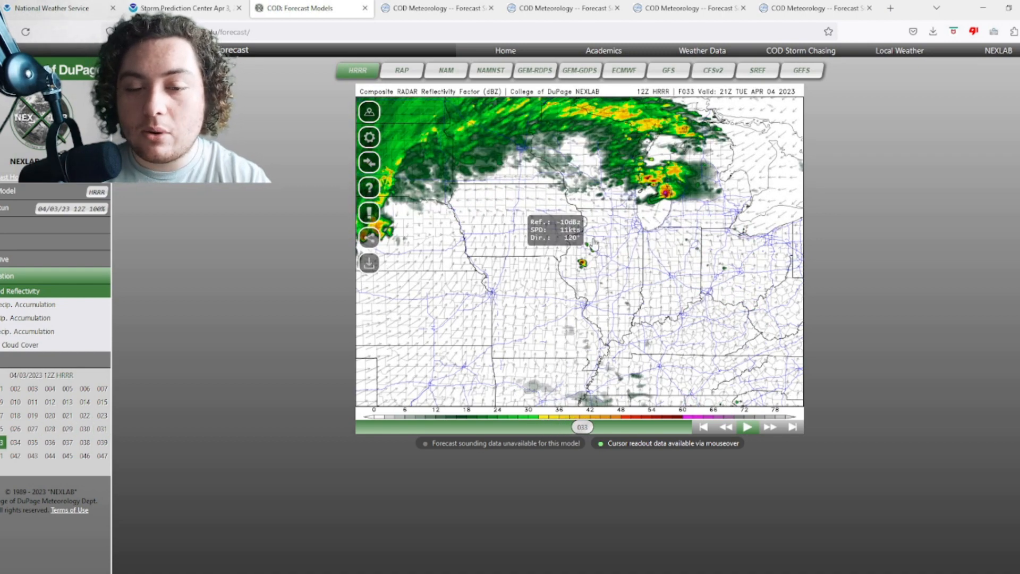
pyautogui.click(770, 427)
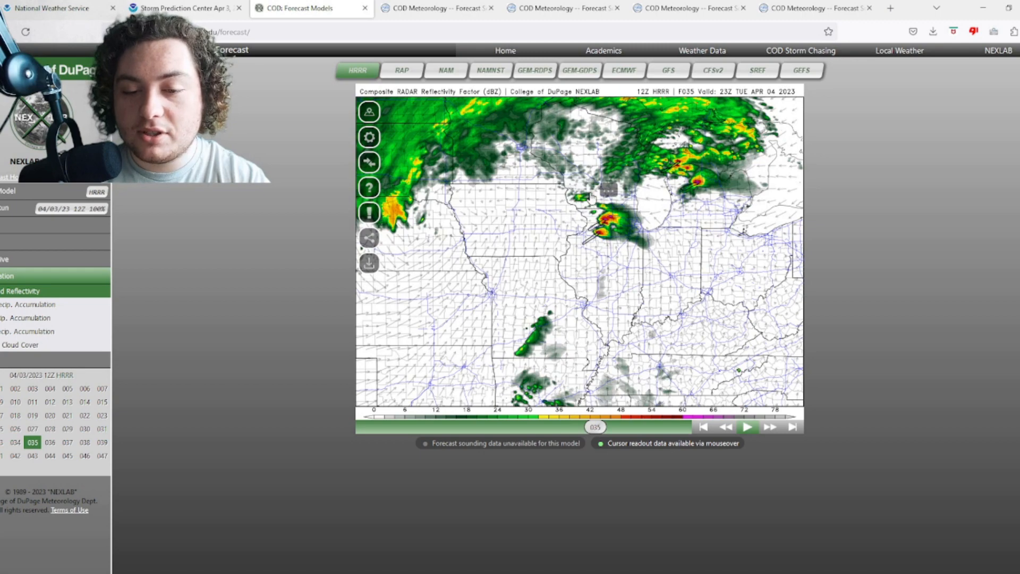
pyautogui.click(770, 427)
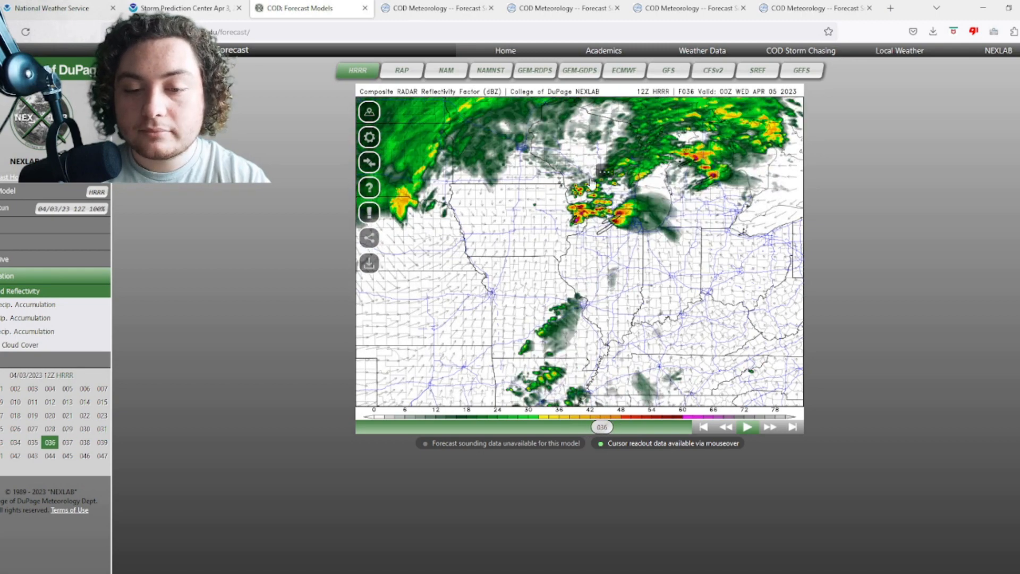
pyautogui.click(770, 427)
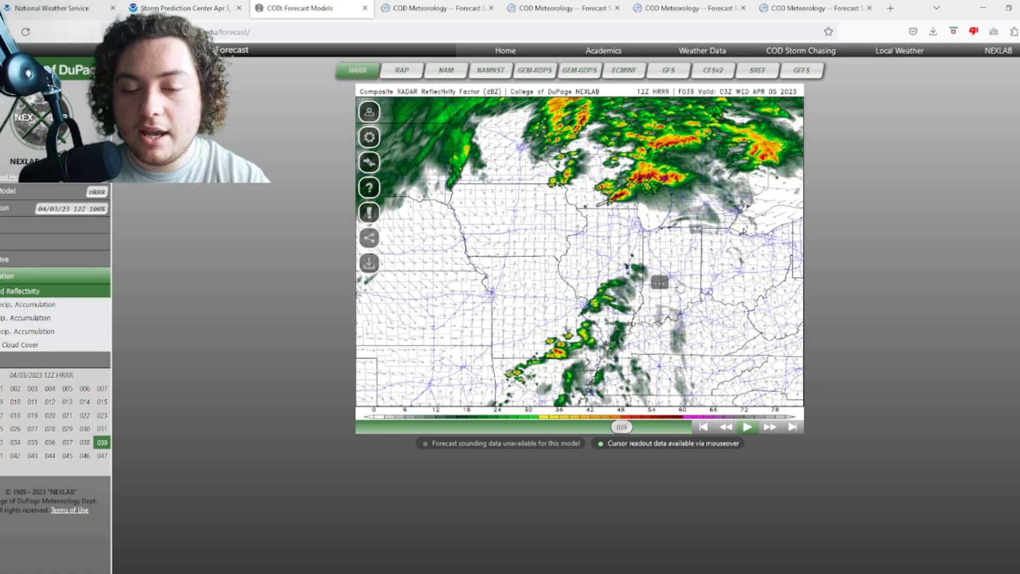
# Step: Advance the reflectivity loop through hours 040, 042 and 047, then load the surface-based CAPE/CIN product
pyautogui.click(770, 427)
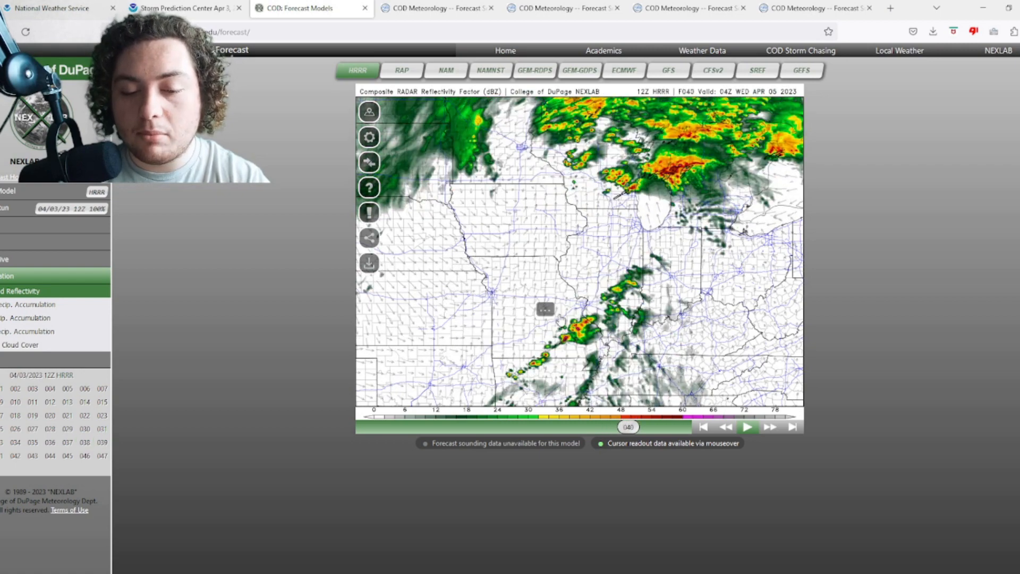
pyautogui.click(771, 427)
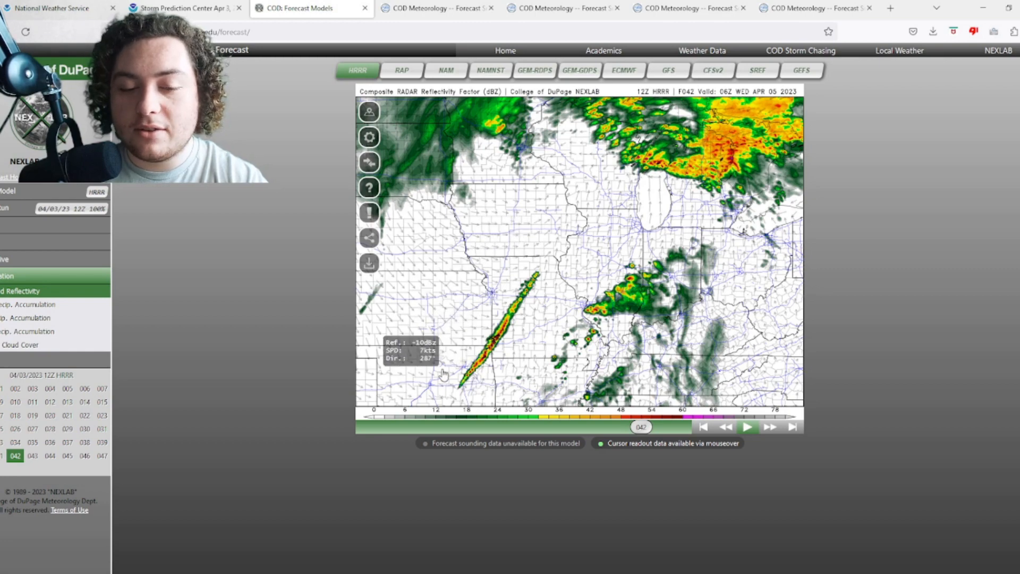
pyautogui.click(747, 427)
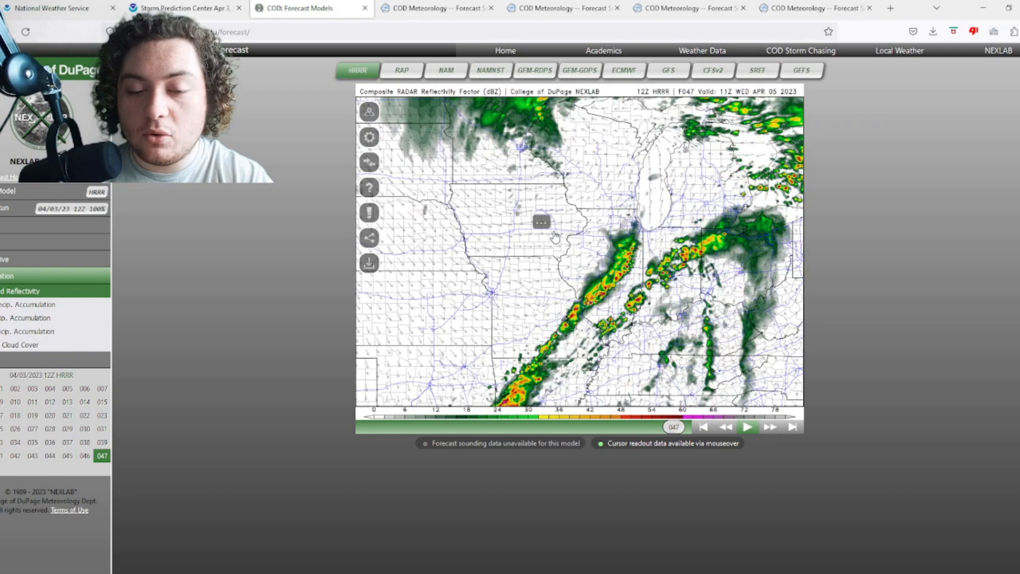
pyautogui.click(769, 427)
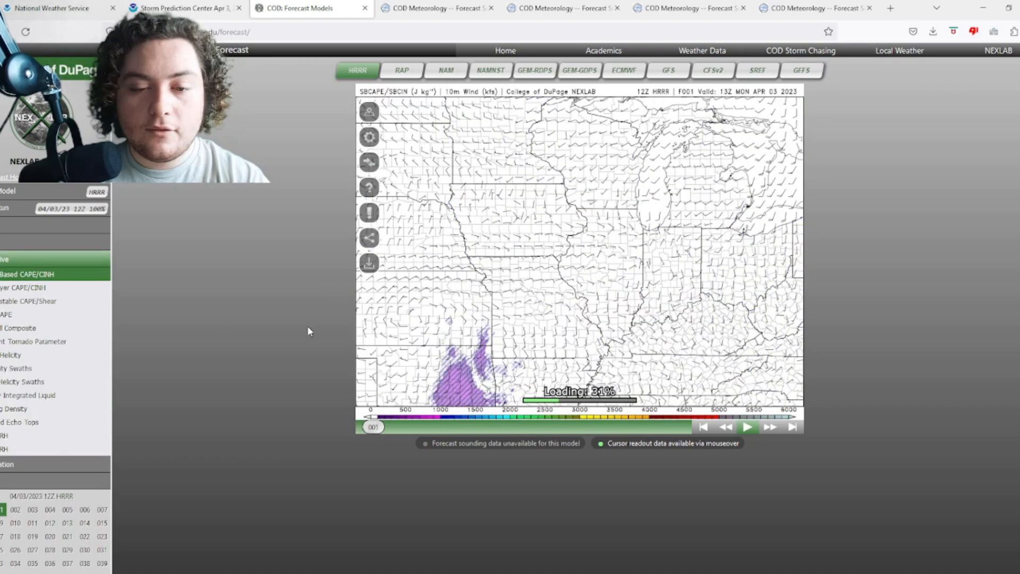
# Step: Slide the HRRR surface-based CAPE/CIN forecast to hour 033, valid 21Z Tuesday April 4
pyautogui.moveTo(373, 427); pyautogui.dragTo(582, 427)
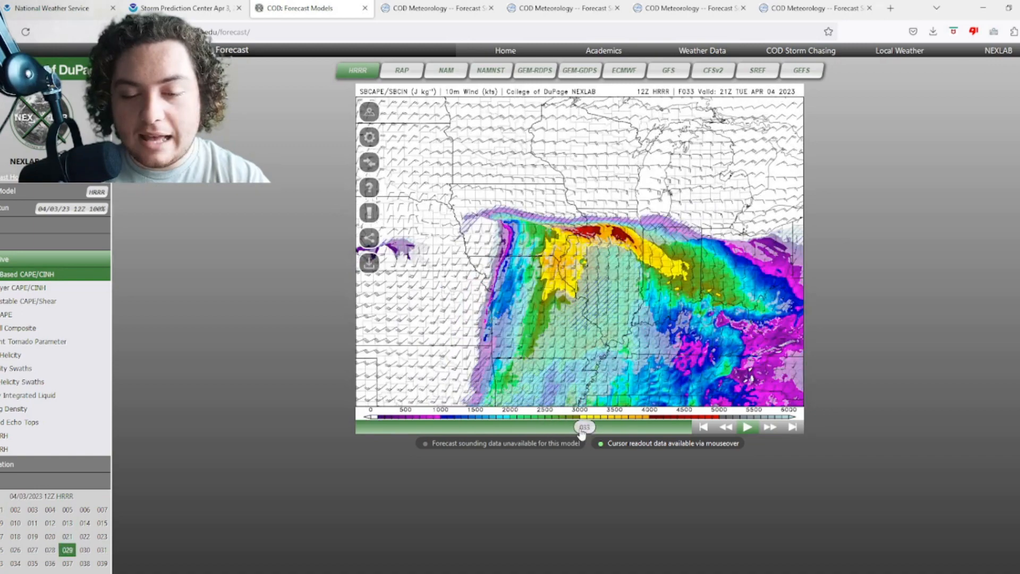
pyautogui.moveTo(583, 428); pyautogui.dragTo(576, 427)
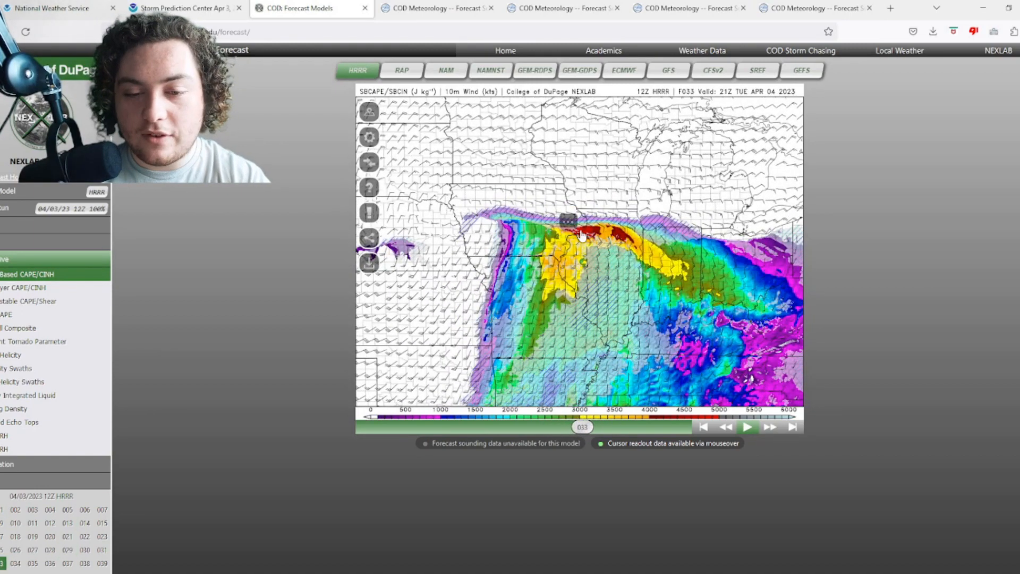
pyautogui.moveTo(571, 236)
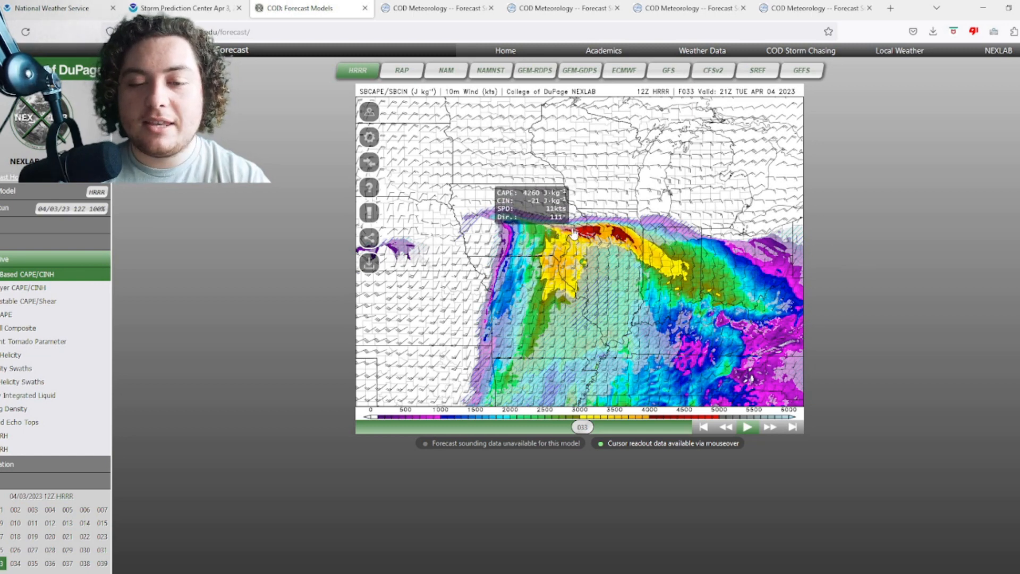
pyautogui.moveTo(576, 235)
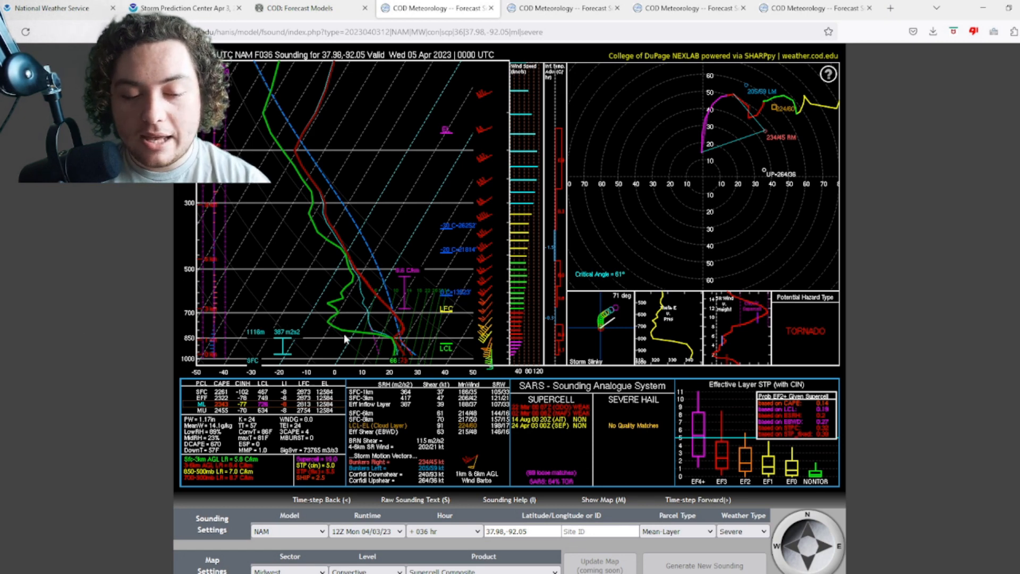
pyautogui.moveTo(407, 345)
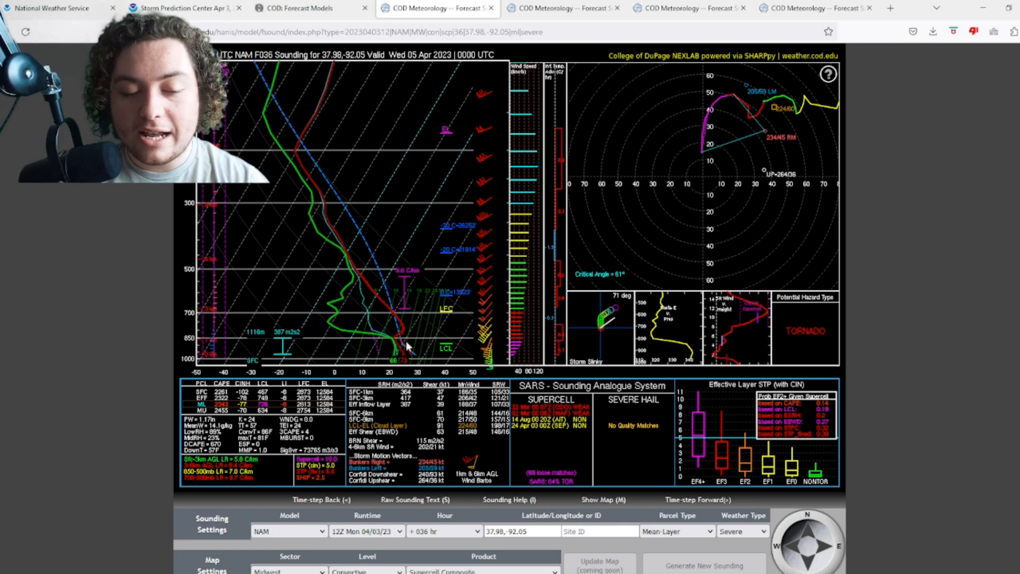
pyautogui.moveTo(460, 456)
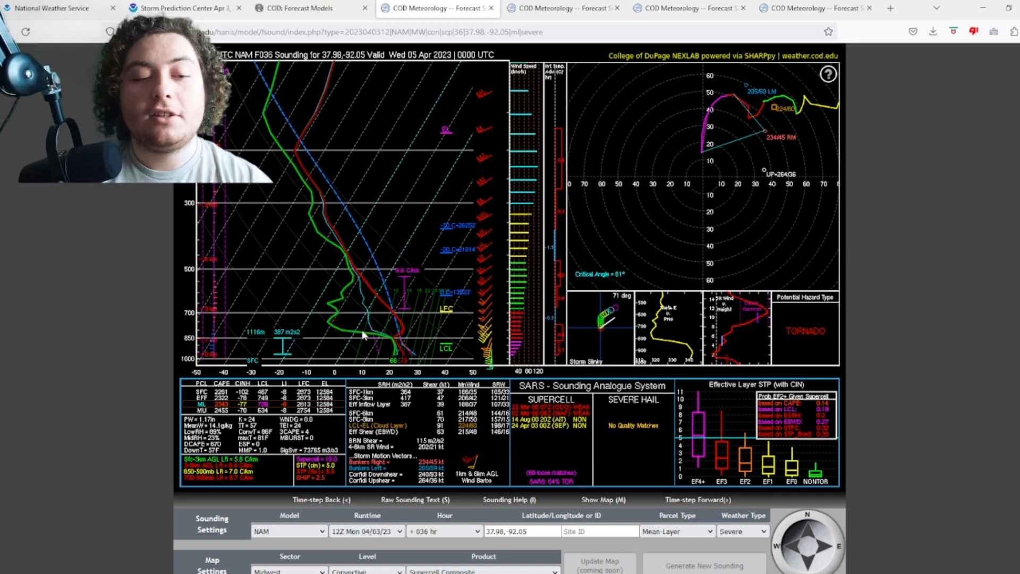
pyautogui.moveTo(397, 331)
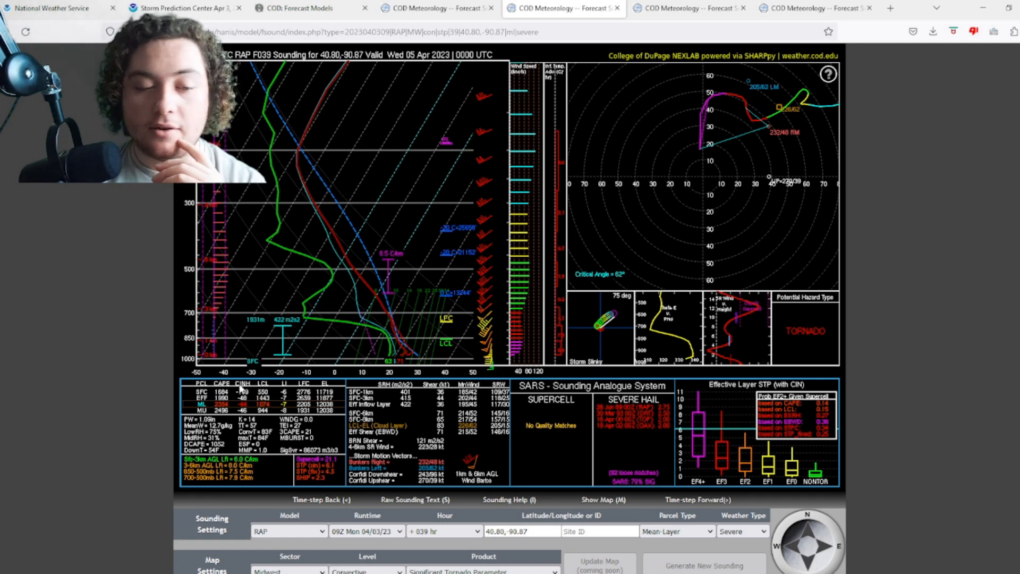
pyautogui.moveTo(460, 353)
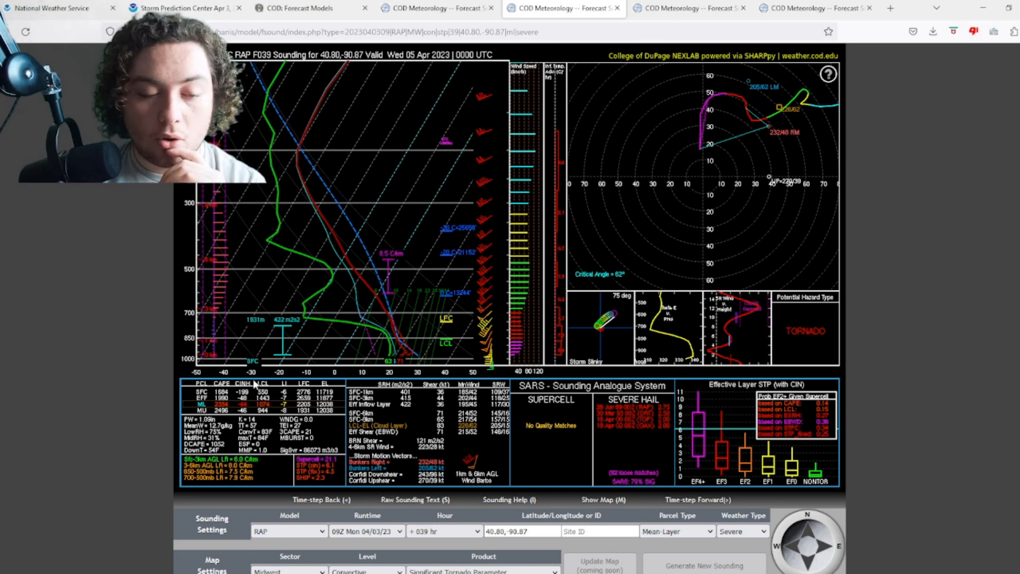
pyautogui.moveTo(401, 266)
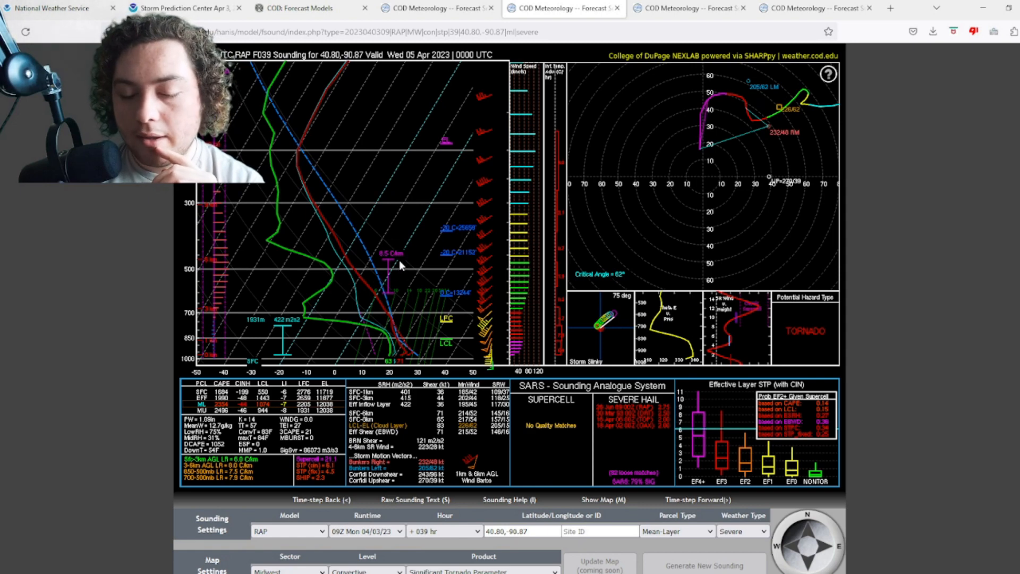
pyautogui.moveTo(415, 224)
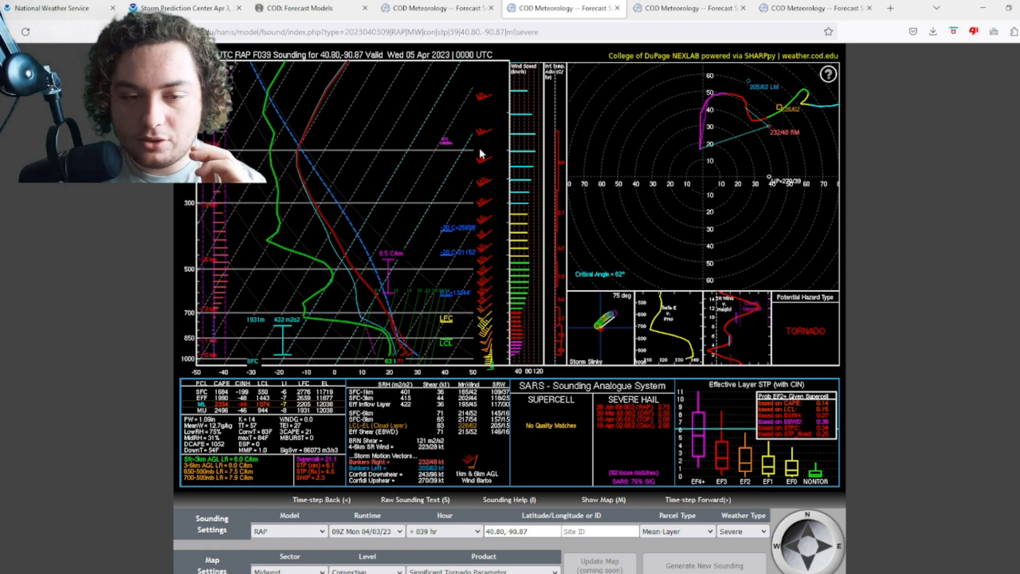
# Step: Close the 40.80, -90.87 sounding so the RAP F038 sounding for 40.66, -91.47 appears
pyautogui.click(320, 499)
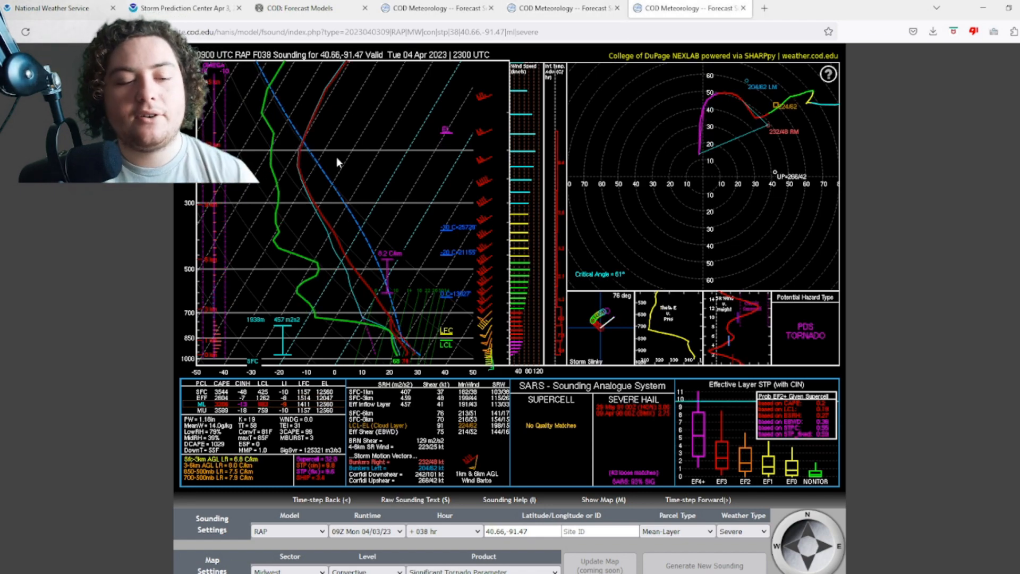
pyautogui.moveTo(215, 316)
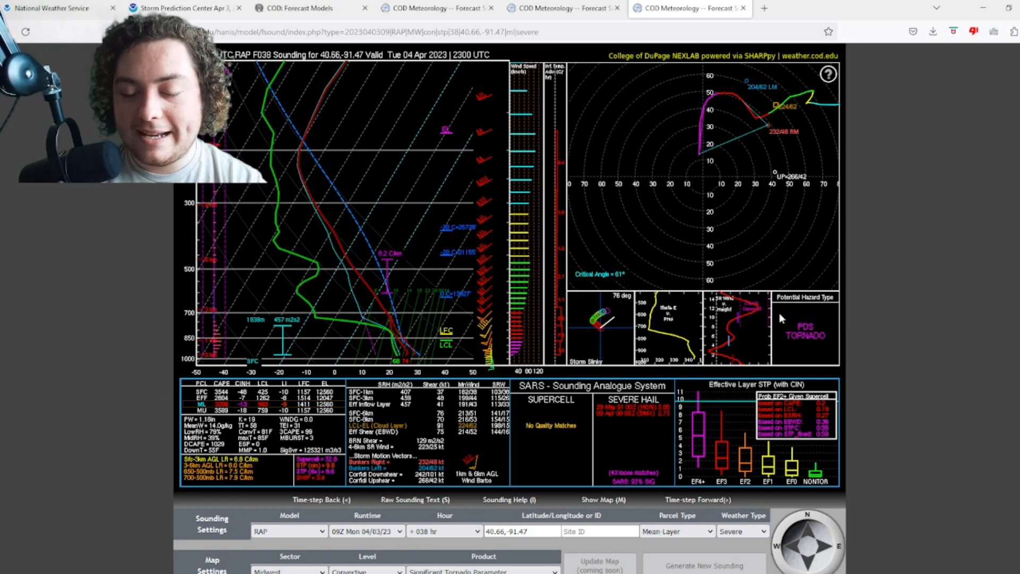
pyautogui.moveTo(818, 381)
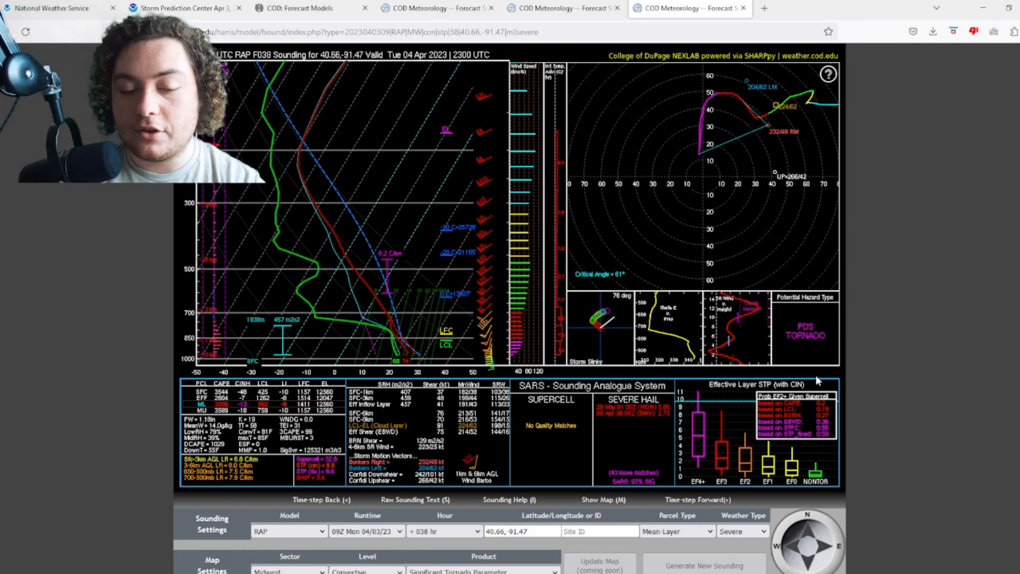
pyautogui.moveTo(410, 371)
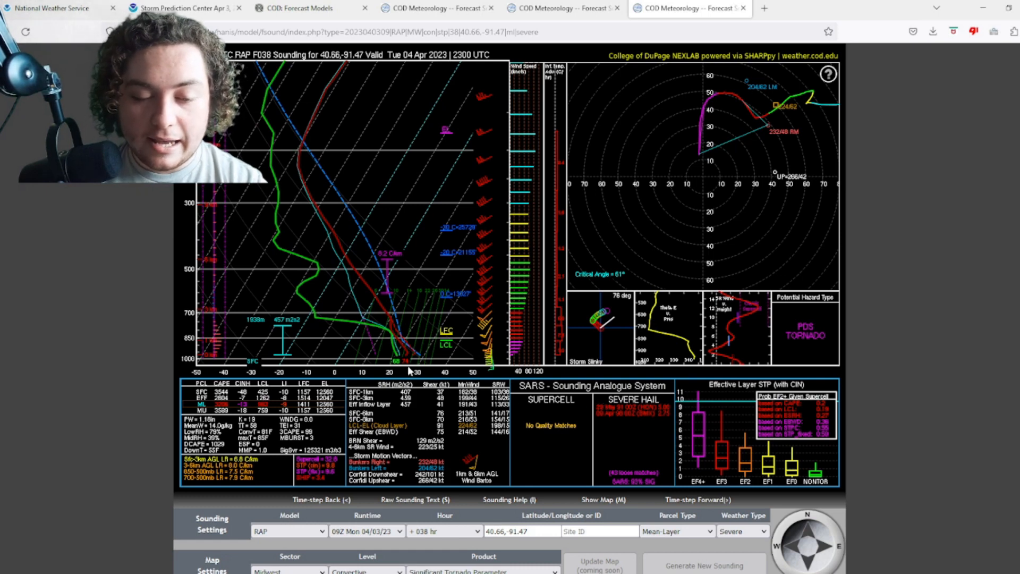
pyautogui.moveTo(455, 413)
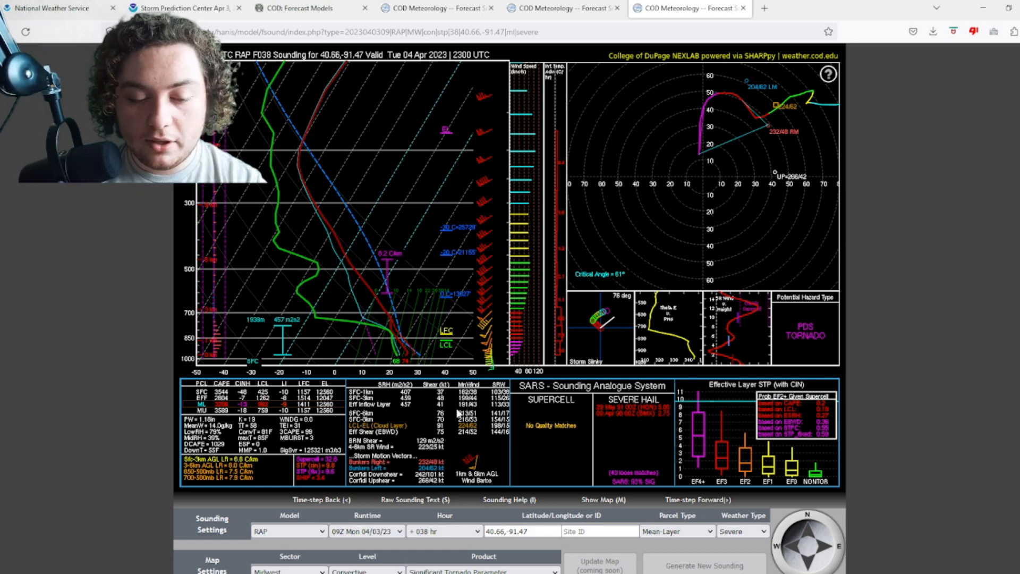